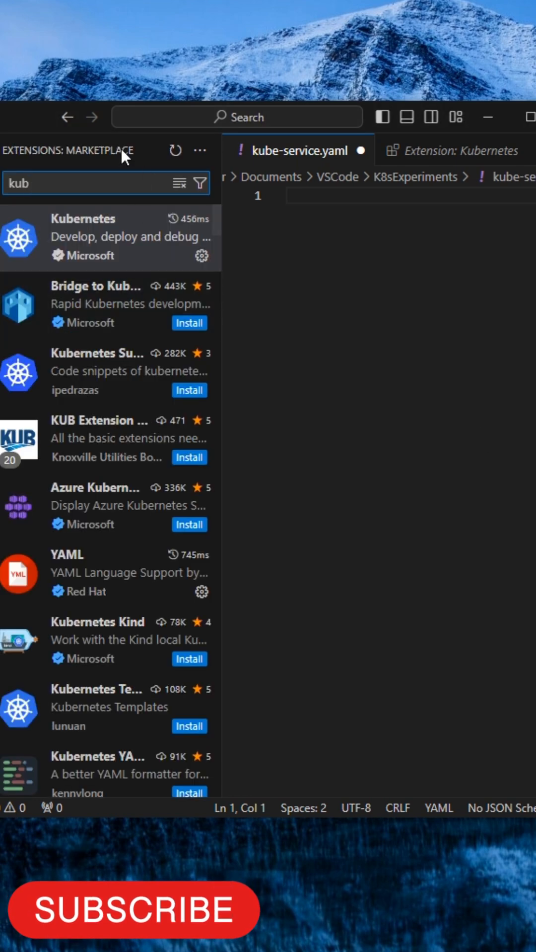
pyautogui.moveTo(122, 237)
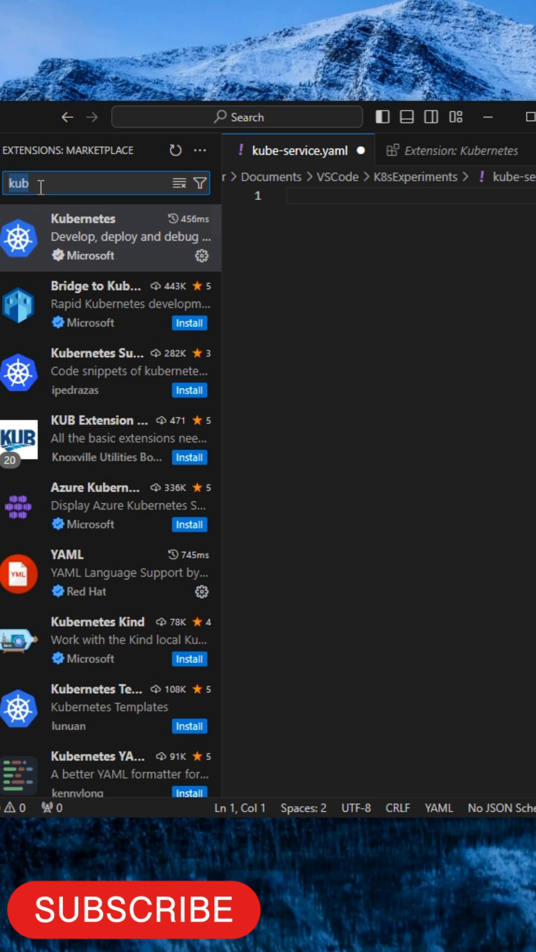
pyautogui.moveTo(81, 201)
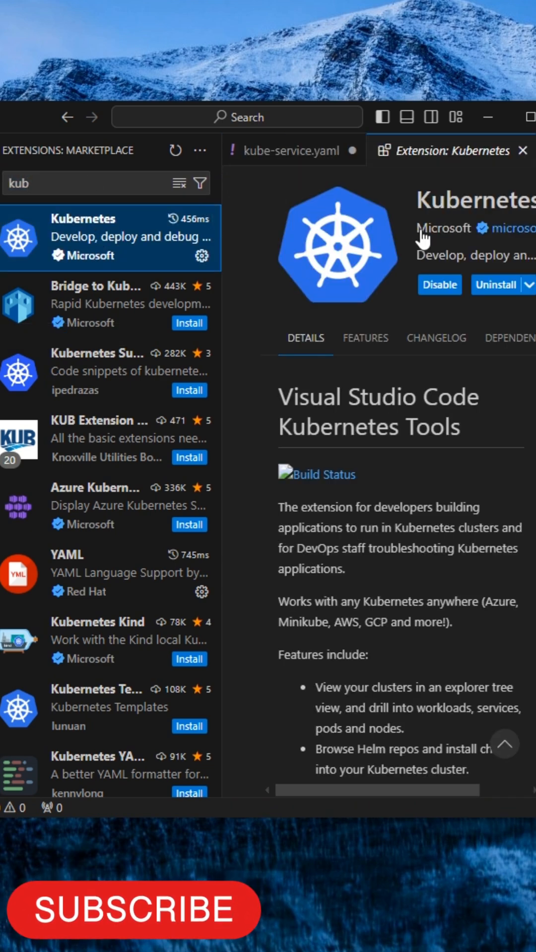
pyautogui.moveTo(495, 284)
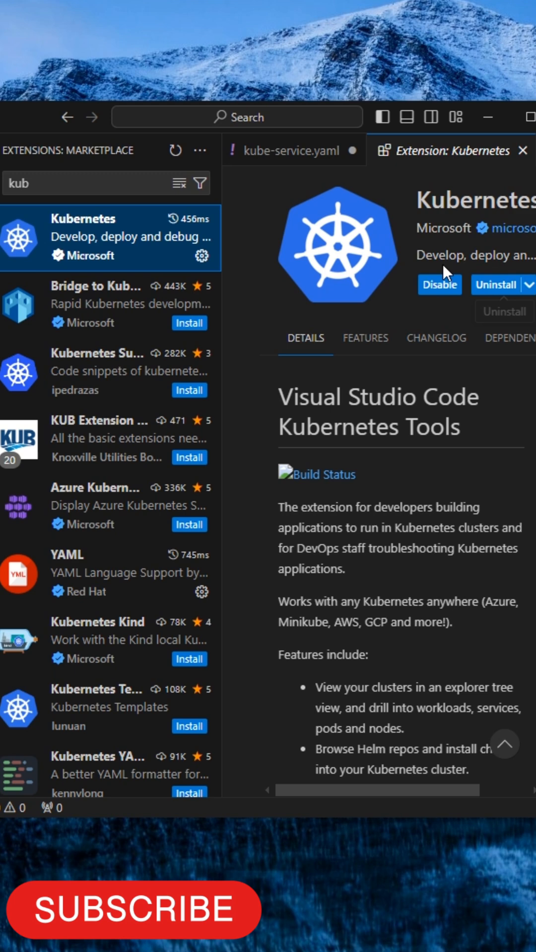
# Insert the Kubernetes Pod snippet for myapp, add a '---' separator, and begin a Service with 'ser'.
pyautogui.click(294, 151)
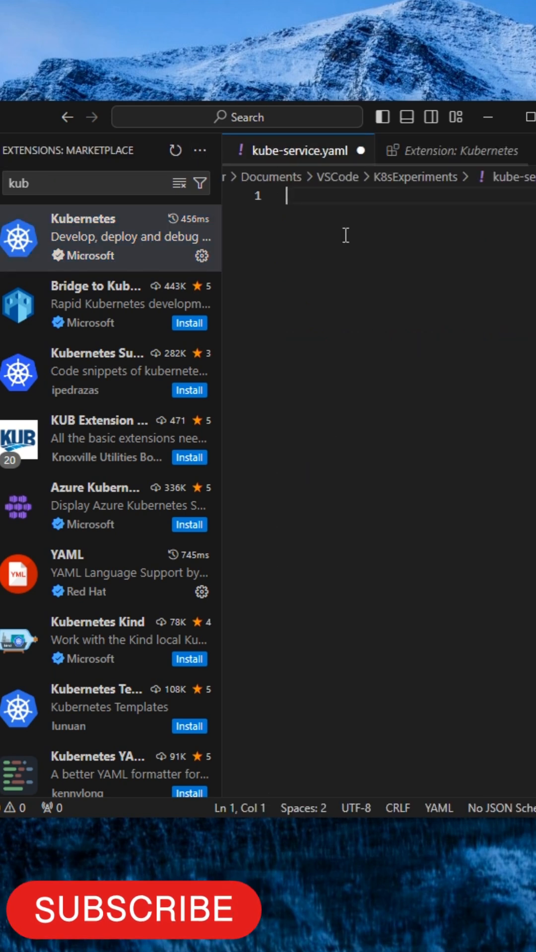
pyautogui.moveTo(375, 219)
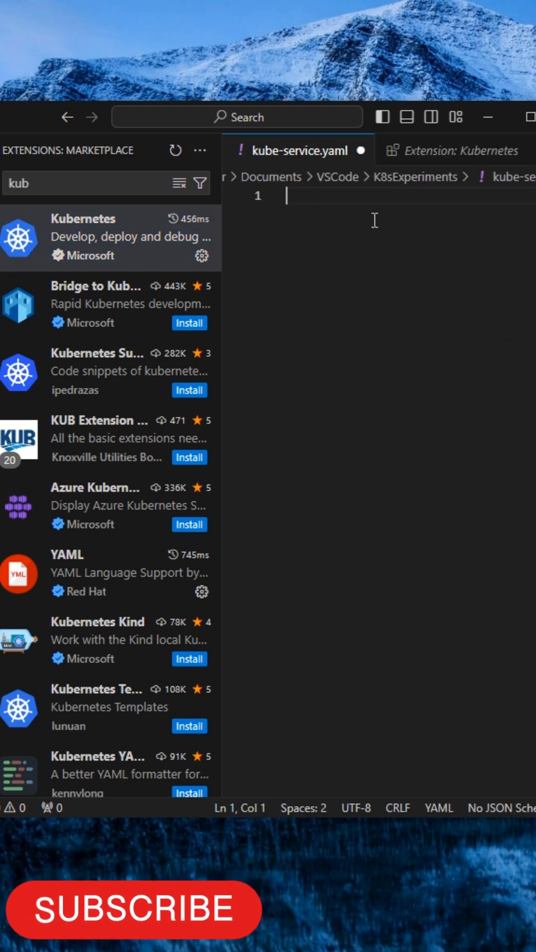
pyautogui.write('pod')
pyautogui.write('---')
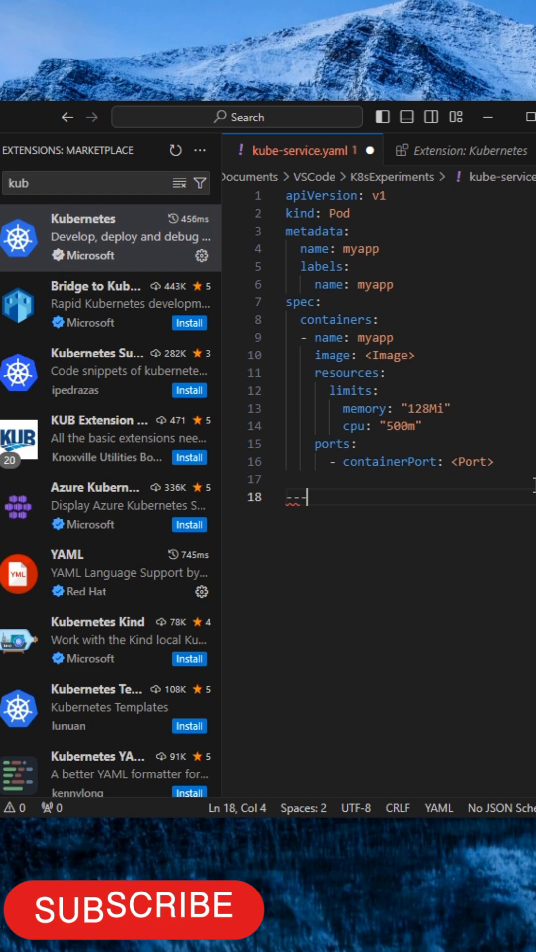
pyautogui.write('ser')
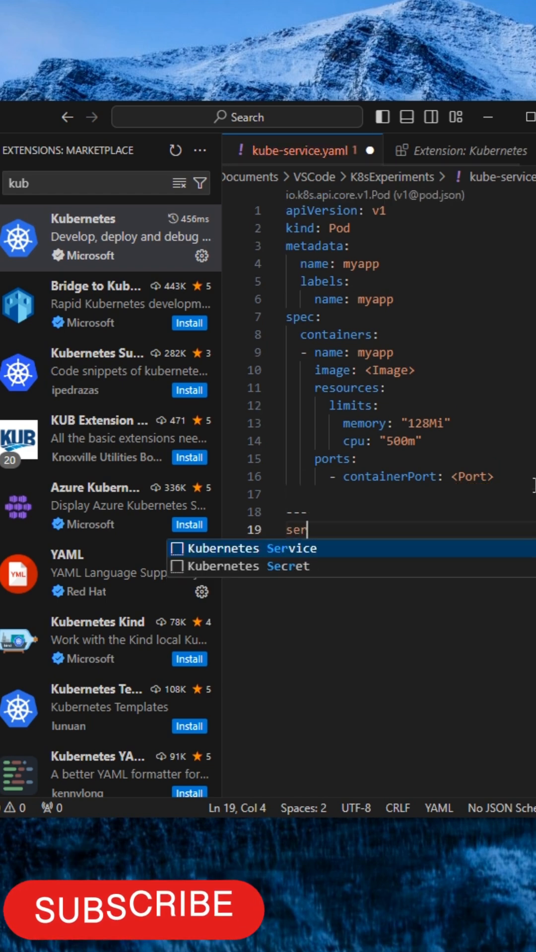